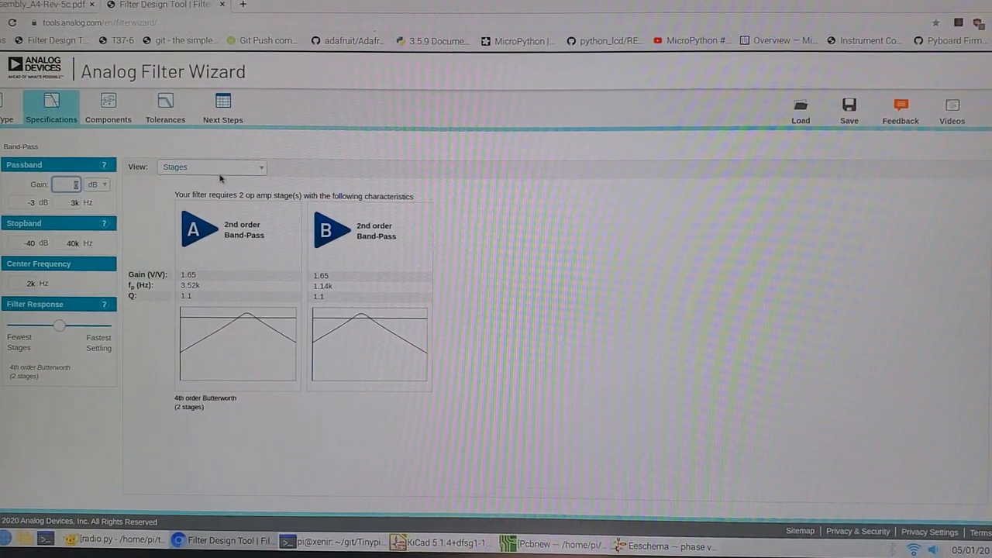
Switch the Specifications view from Stages to the Magnitude (dB) response plot.
{"action": "left_click", "coordinate": [211, 168]}
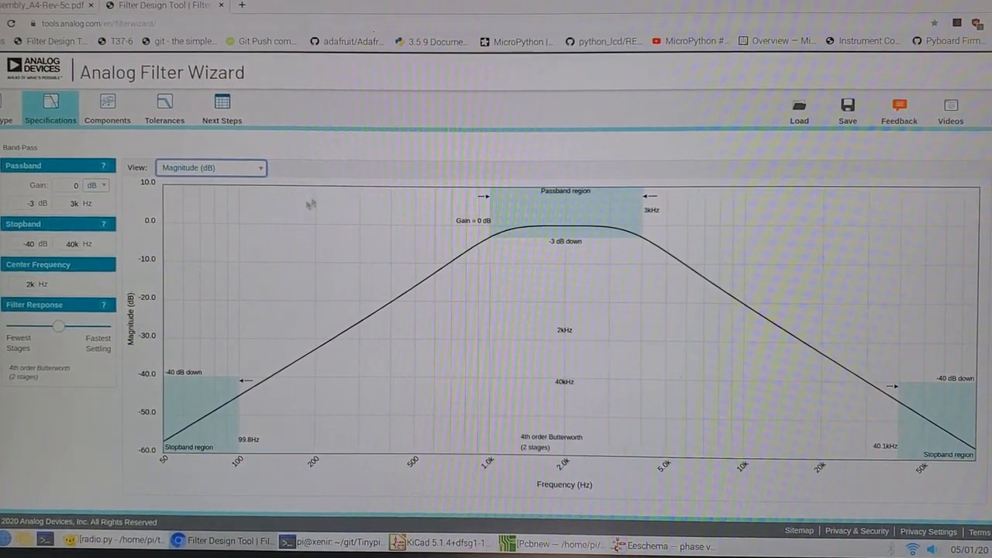
Go to the Components step, keeping the magnitude response view with 12 V supply and automatic component picking.
{"action": "left_click", "coordinate": [107, 107]}
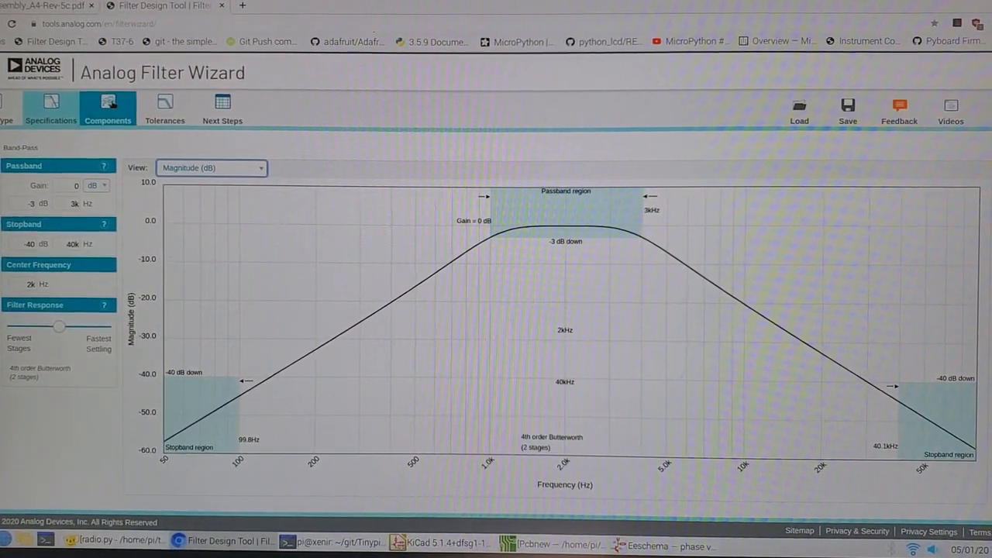
{"action": "left_click", "coordinate": [108, 107]}
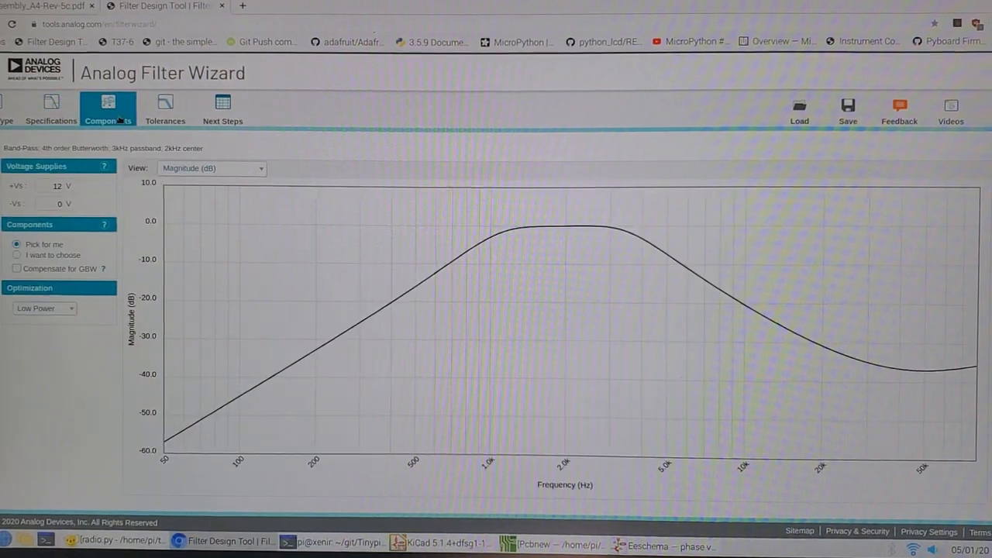
{"action": "left_click", "coordinate": [211, 167]}
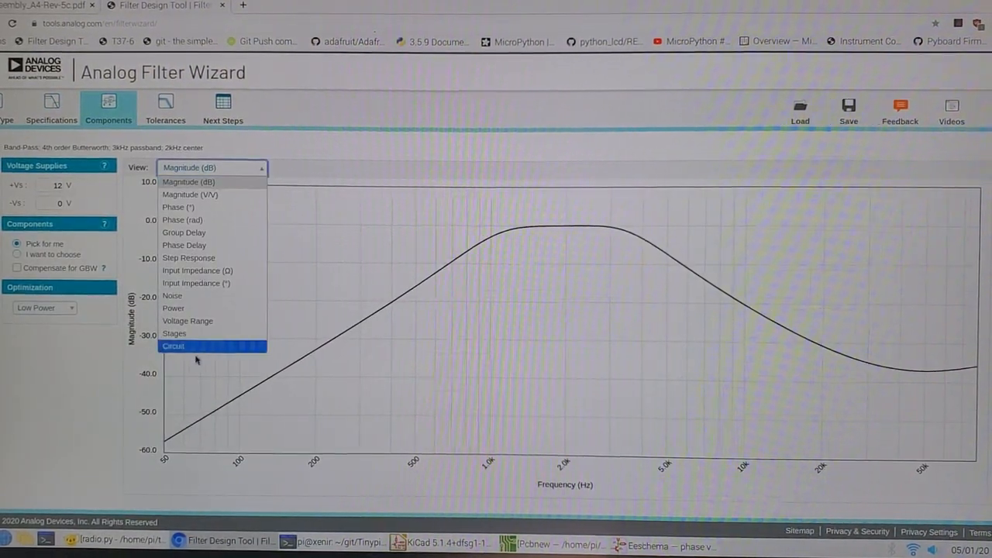
{"action": "left_click", "coordinate": [189, 182]}
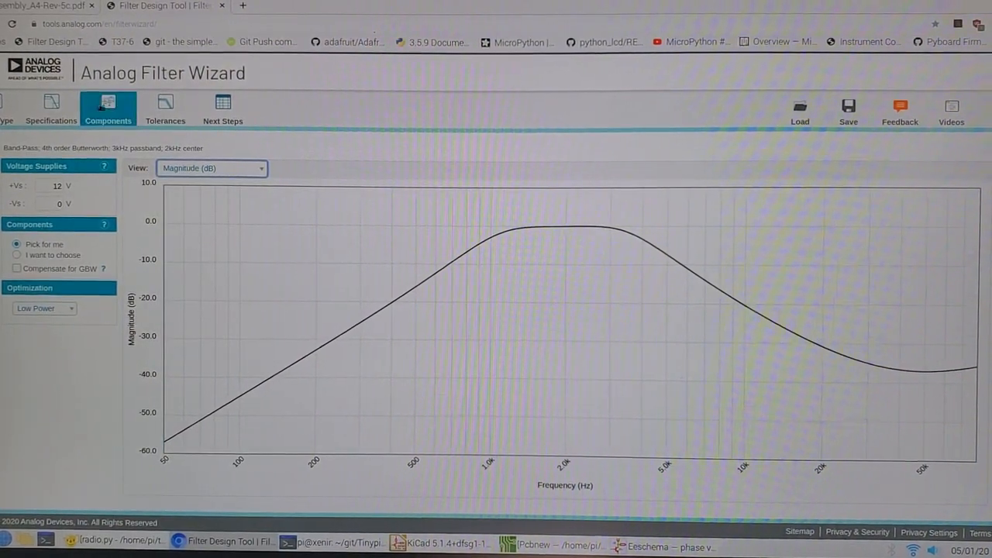
{"action": "left_click", "coordinate": [50, 108]}
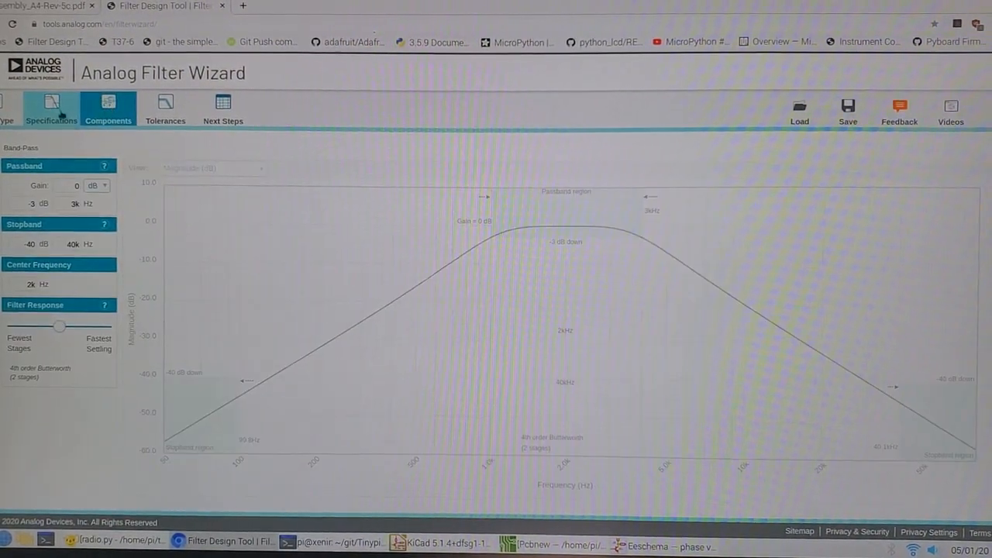
{"action": "left_click", "coordinate": [108, 109]}
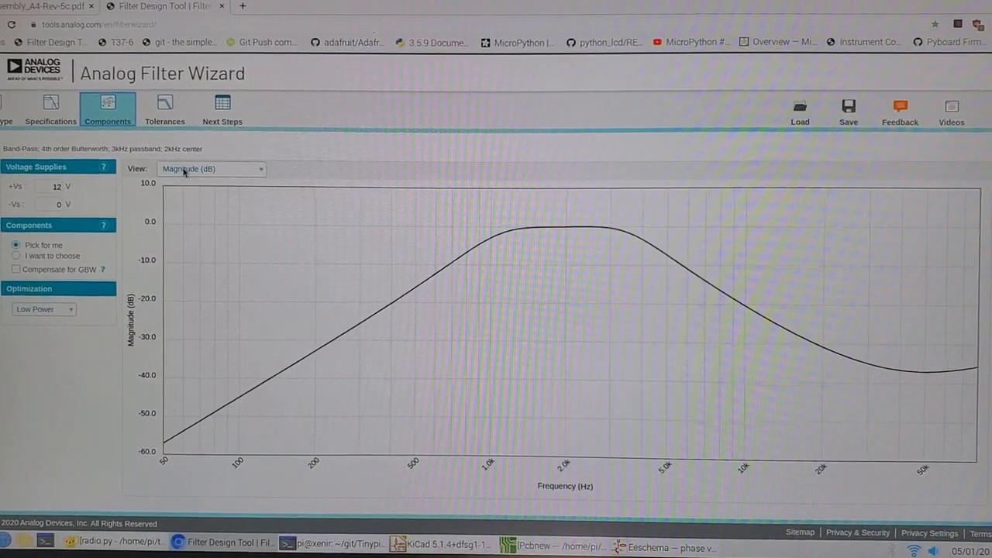
Show the two-stage multiple-feedback band-pass circuit schematic with a 12 V +Vs supply.
{"action": "left_click", "coordinate": [209, 169]}
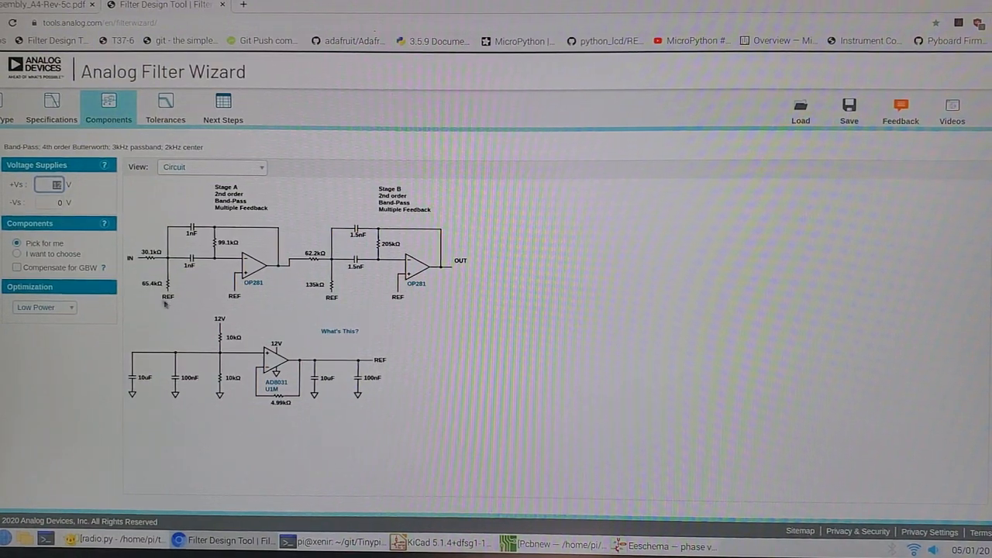
{"action": "type", "text": "12"}
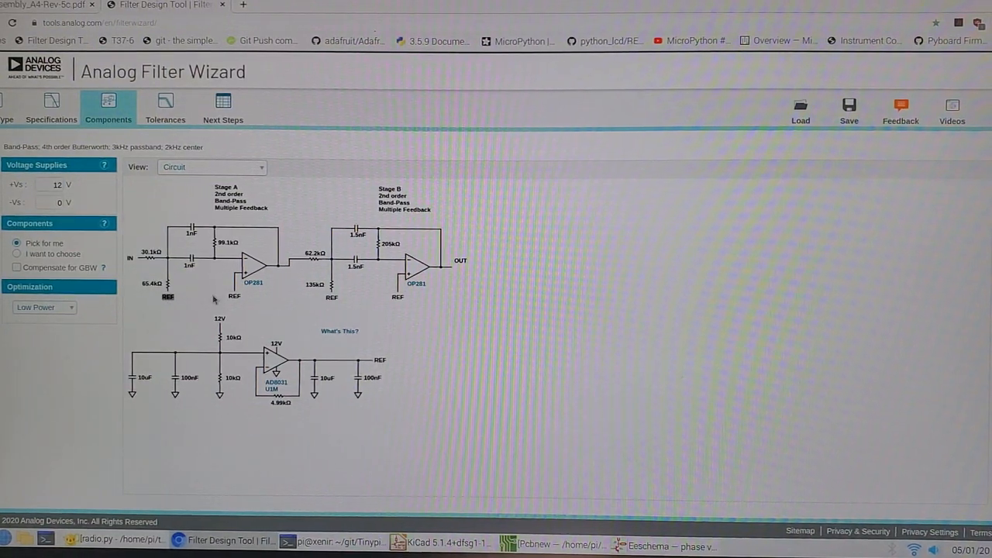
{"action": "mouse_move", "coordinate": [325, 301]}
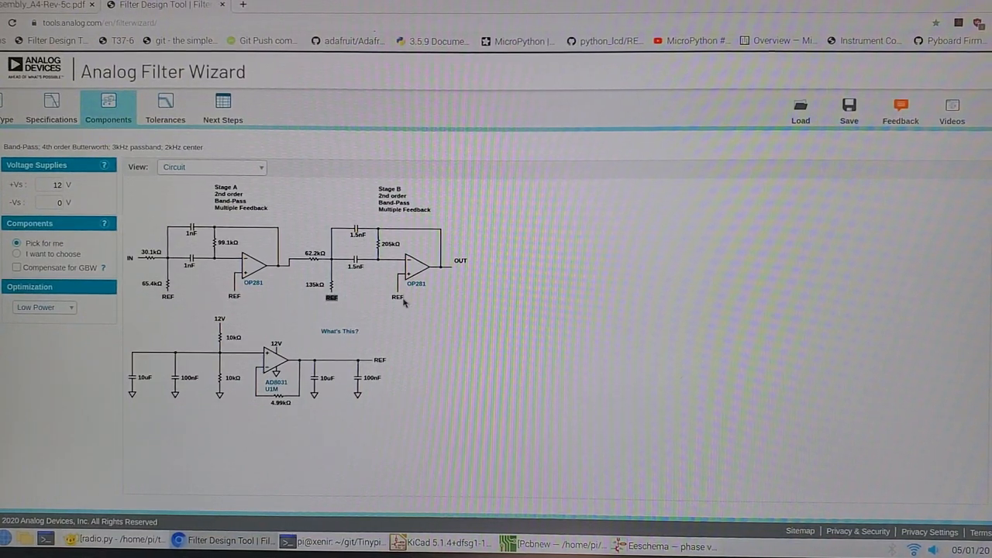
{"action": "mouse_move", "coordinate": [291, 429]}
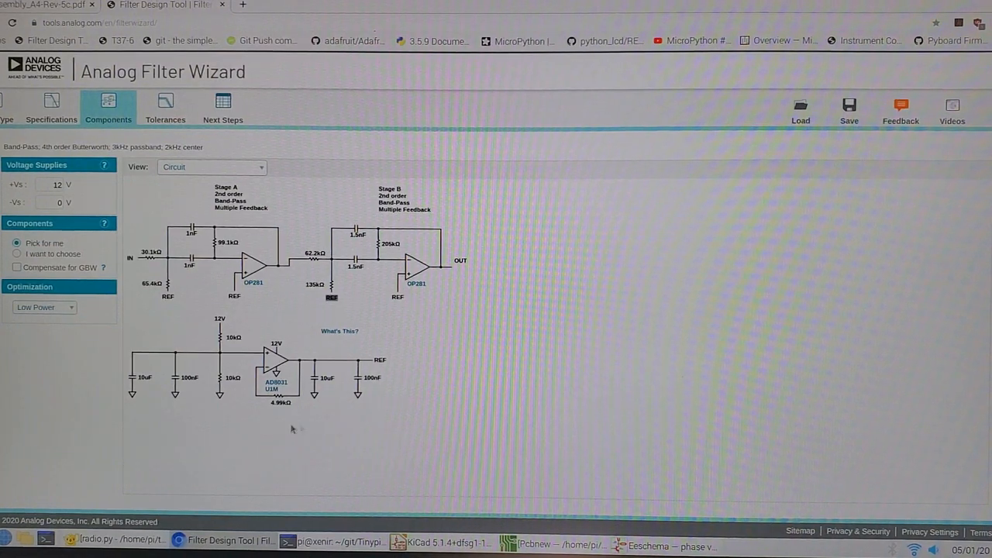
{"action": "mouse_move", "coordinate": [148, 398]}
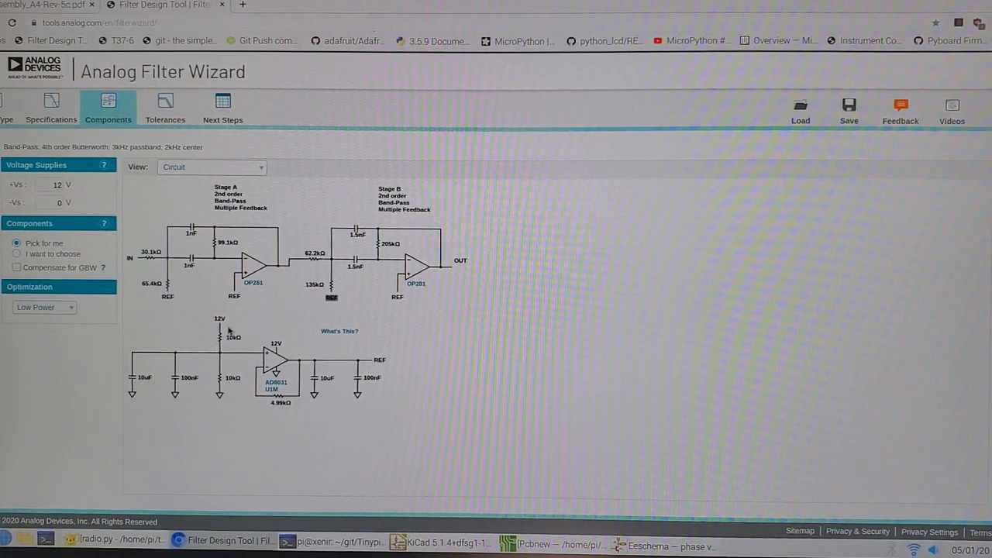
{"action": "mouse_move", "coordinate": [220, 356]}
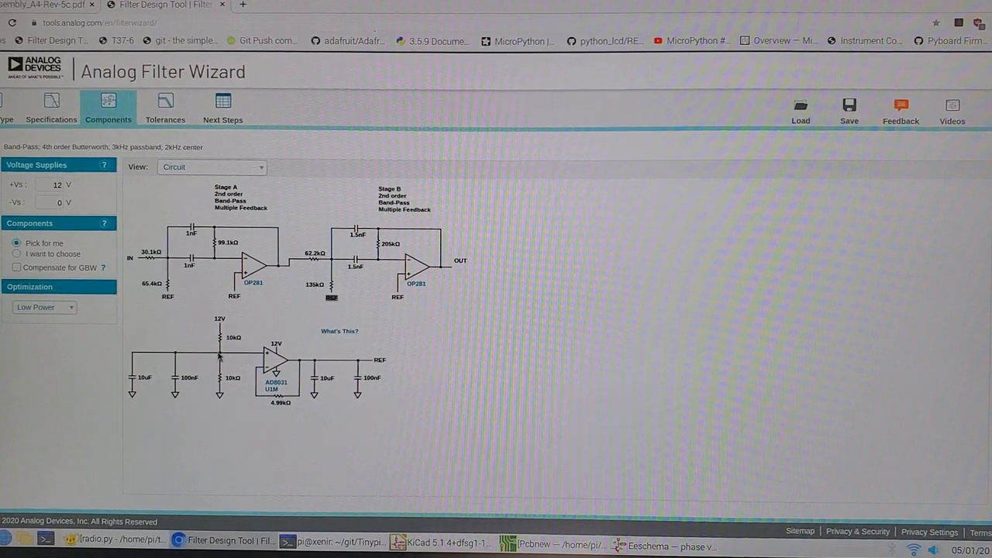
{"action": "mouse_move", "coordinate": [204, 392]}
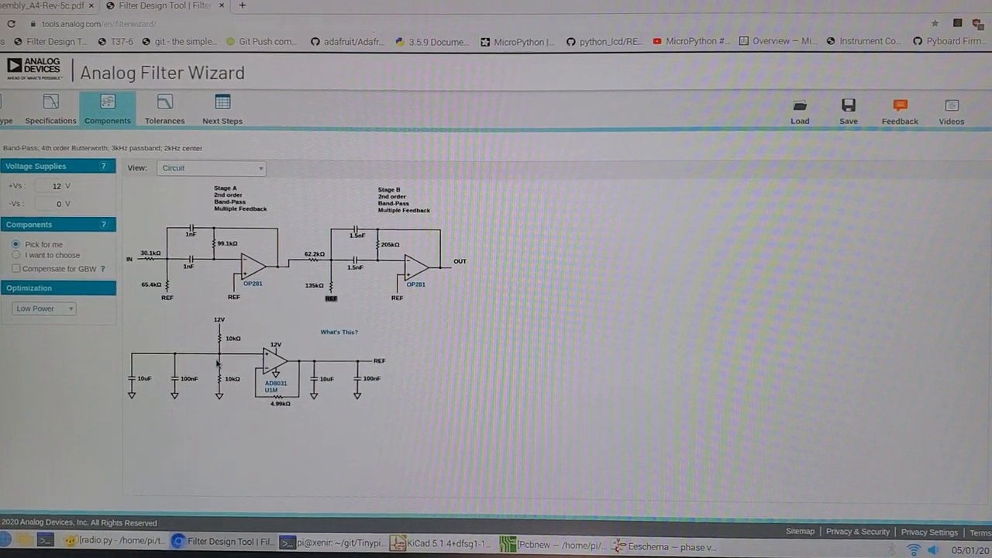
{"action": "mouse_move", "coordinate": [294, 263]}
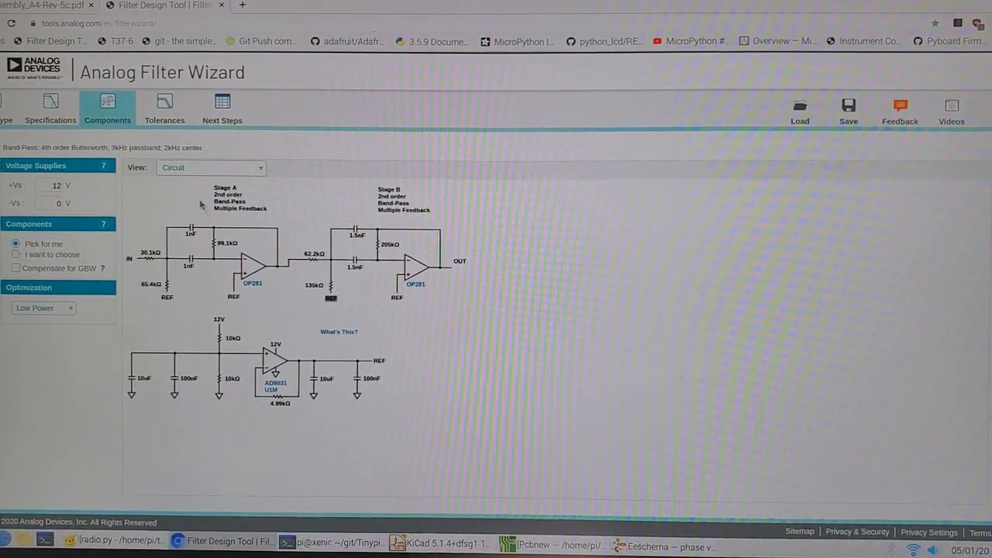
Go to the Tolerances step and try the E96 resistor preferred series.
{"action": "left_click", "coordinate": [164, 107]}
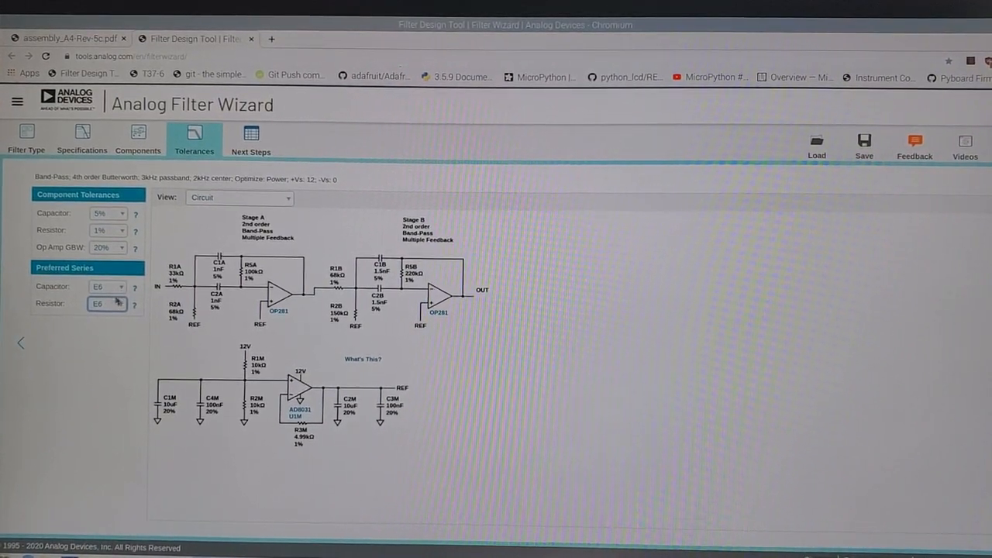
{"action": "left_click", "coordinate": [105, 287]}
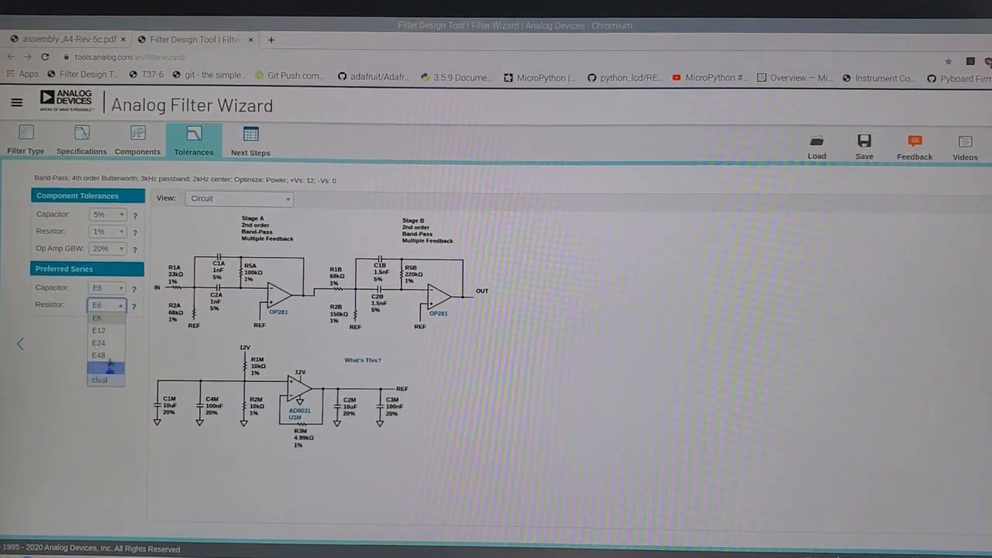
{"action": "left_click", "coordinate": [96, 318]}
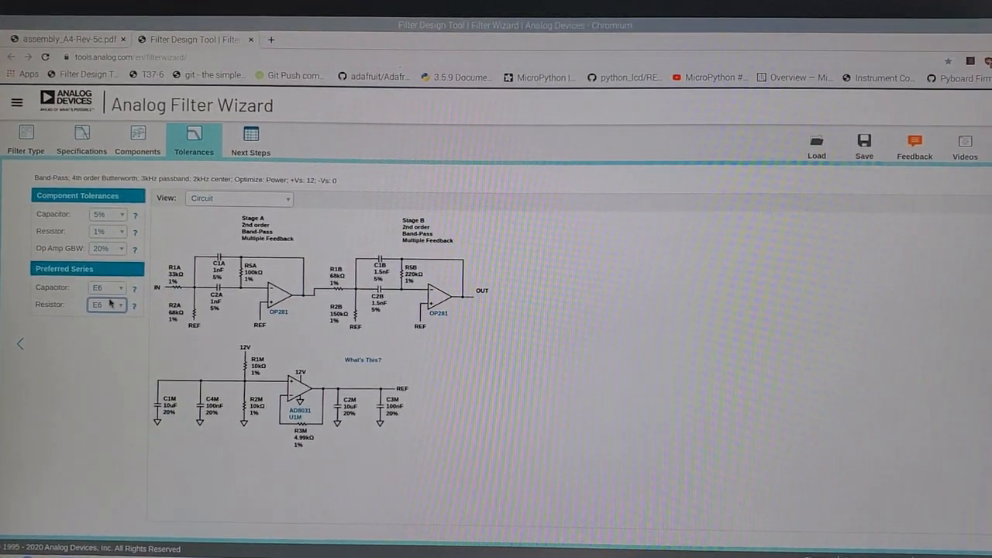
{"action": "left_click", "coordinate": [105, 304]}
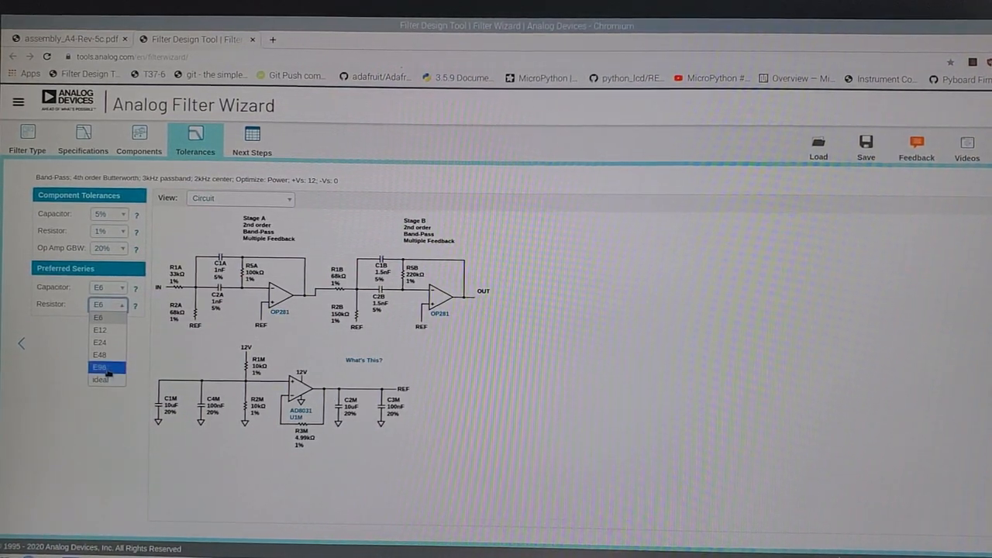
{"action": "left_click", "coordinate": [99, 367]}
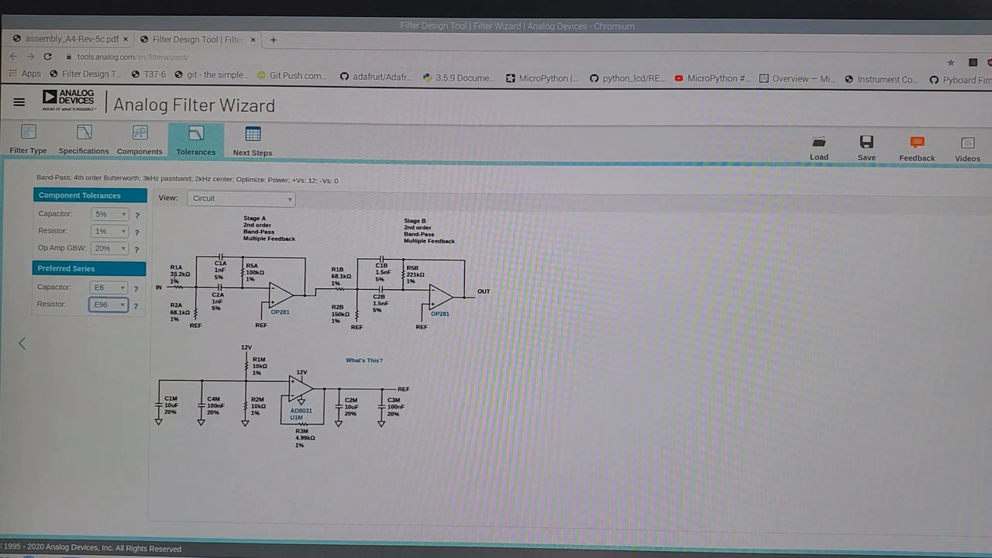
{"action": "mouse_move", "coordinate": [133, 324]}
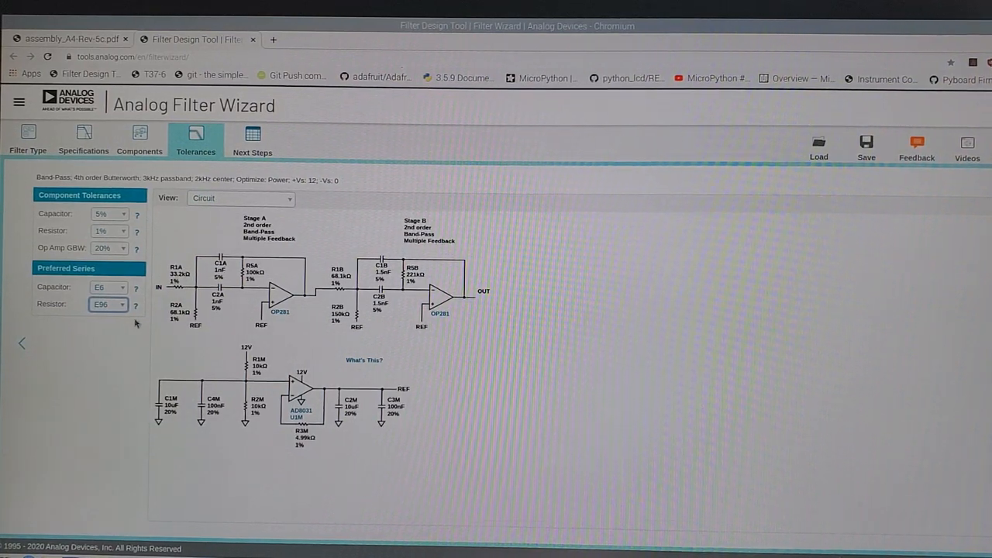
Set the resistor preferred series back to E6, matching the capacitors.
{"action": "left_click", "coordinate": [108, 304]}
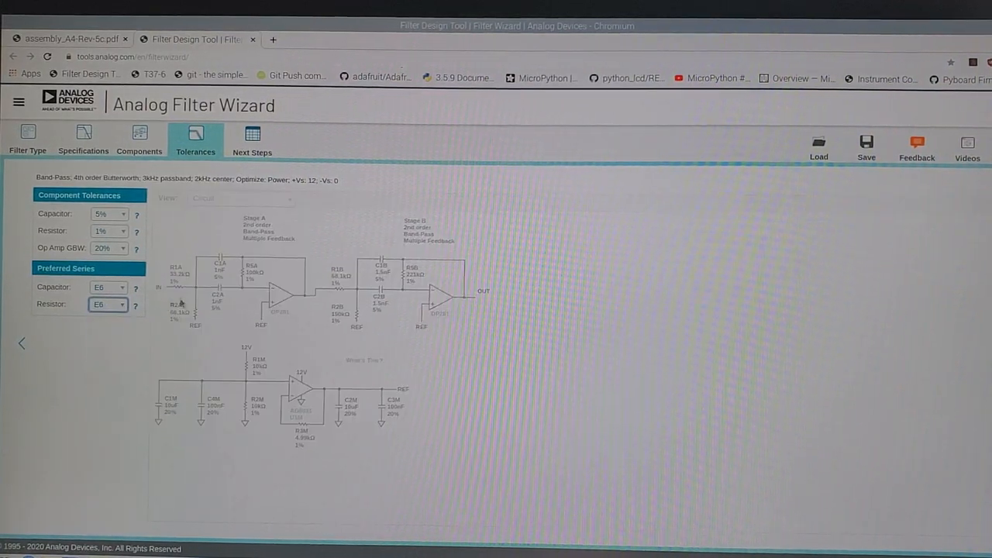
{"action": "left_click", "coordinate": [105, 304]}
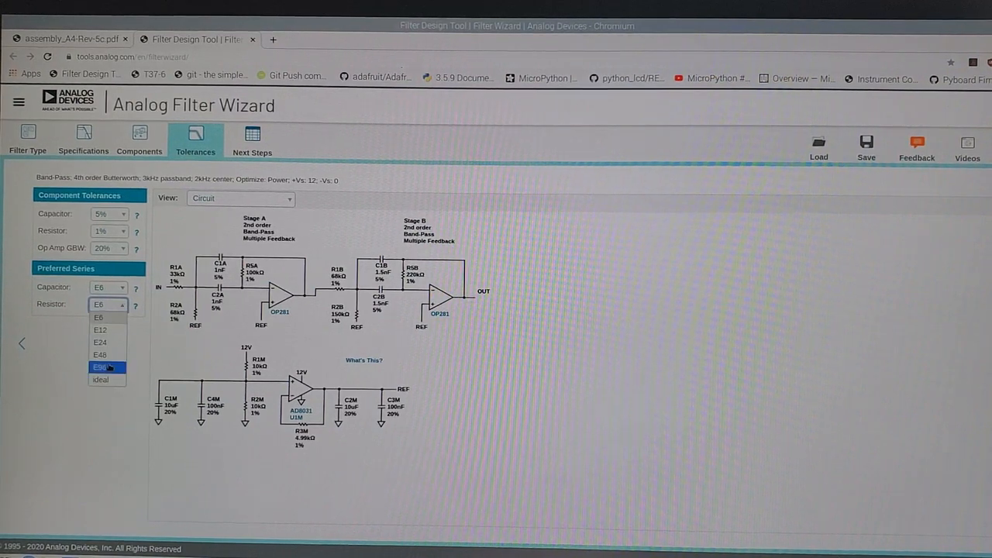
{"action": "left_click", "coordinate": [102, 368]}
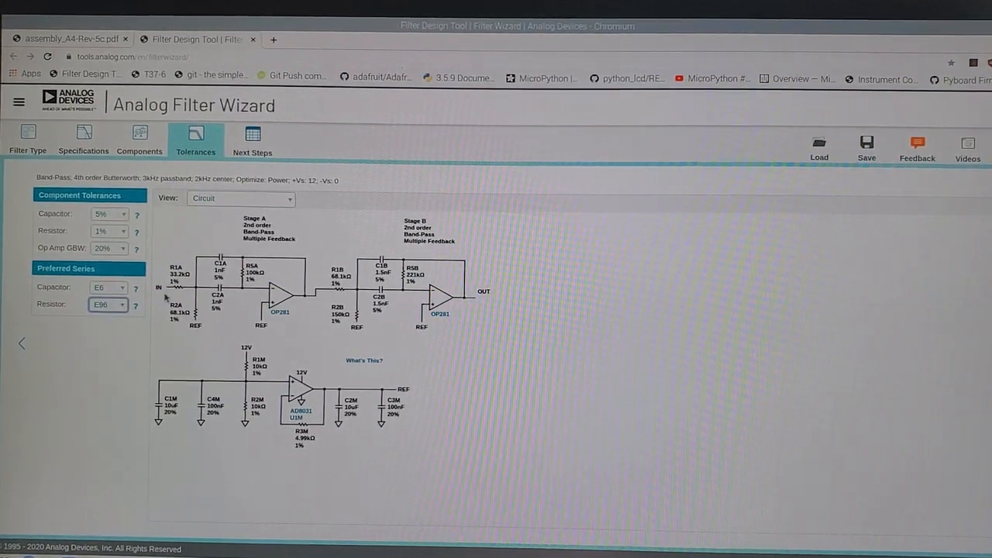
{"action": "left_click", "coordinate": [107, 304]}
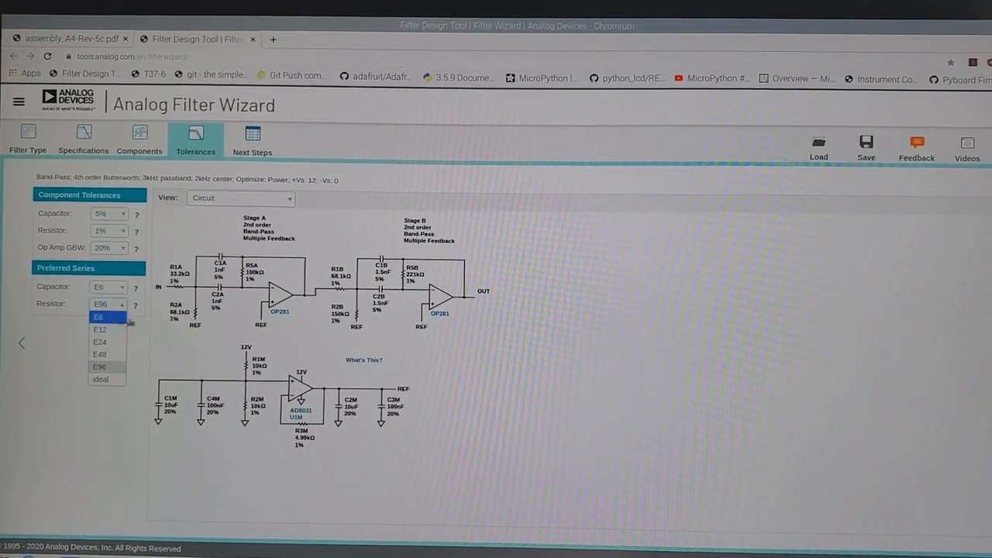
{"action": "left_click", "coordinate": [99, 313]}
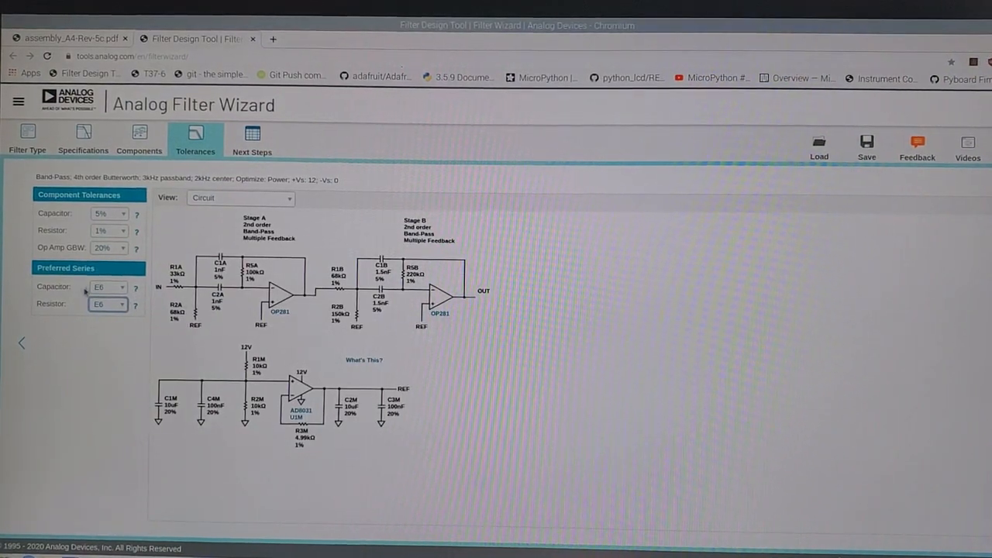